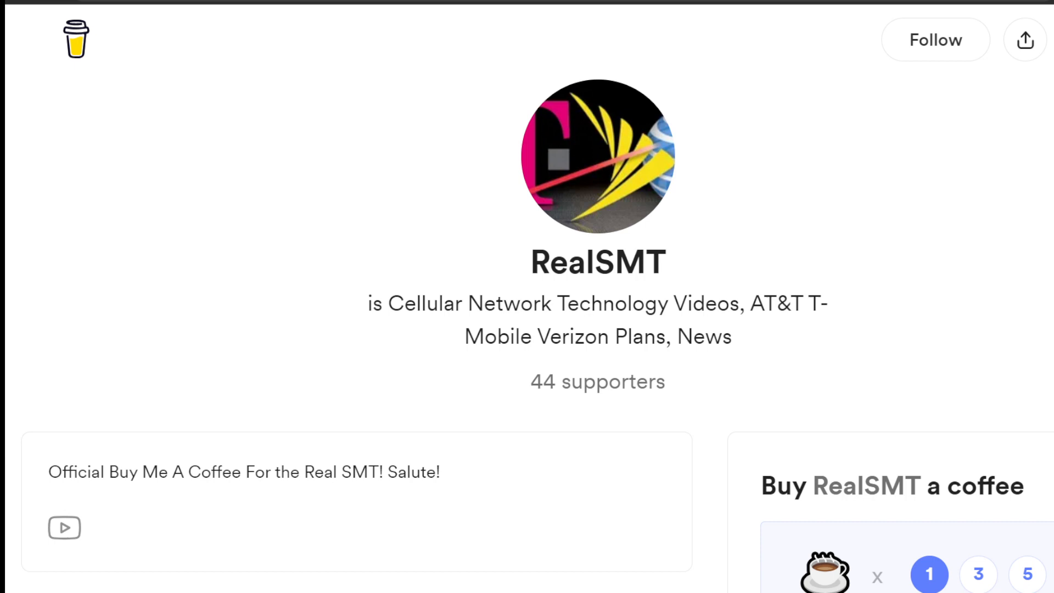
mouse_move(11, 192)
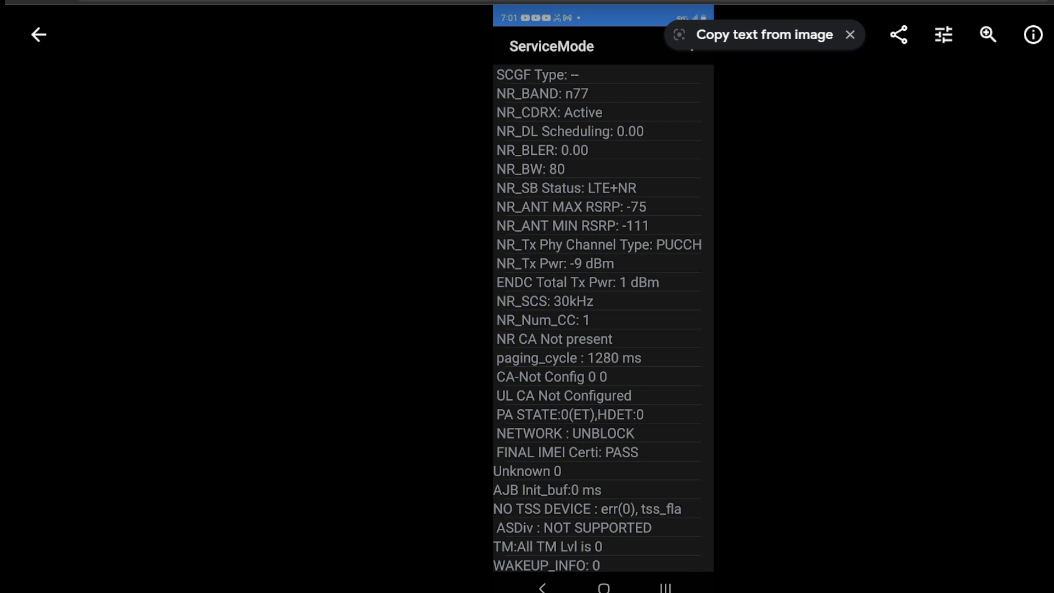
- Advance to the Speedtest screenshot showing 619 Mbps download and 85.7 Mbps upload
left_click(849, 34)
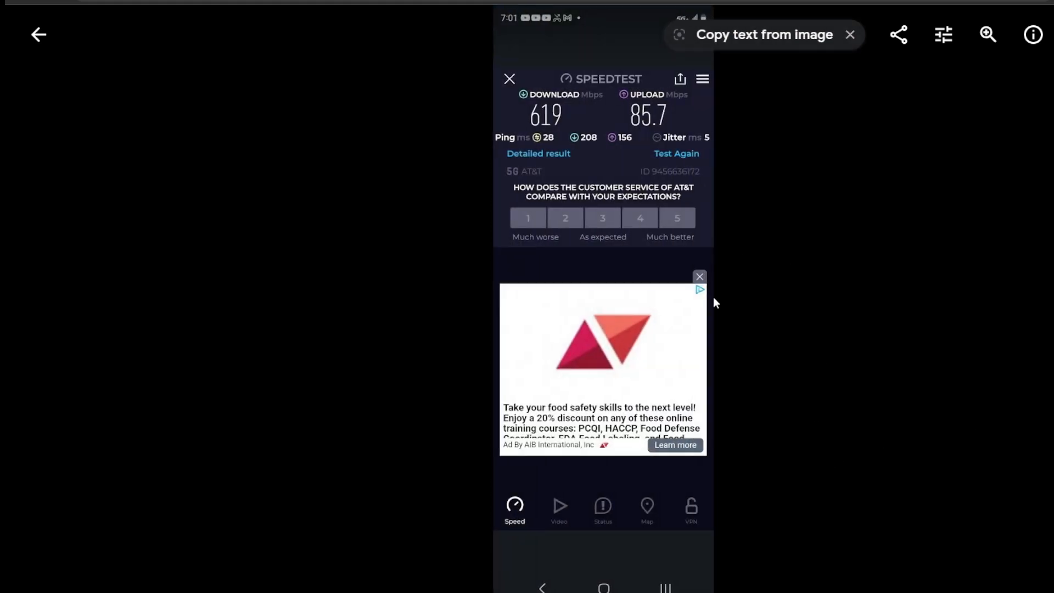
mouse_move(769, 279)
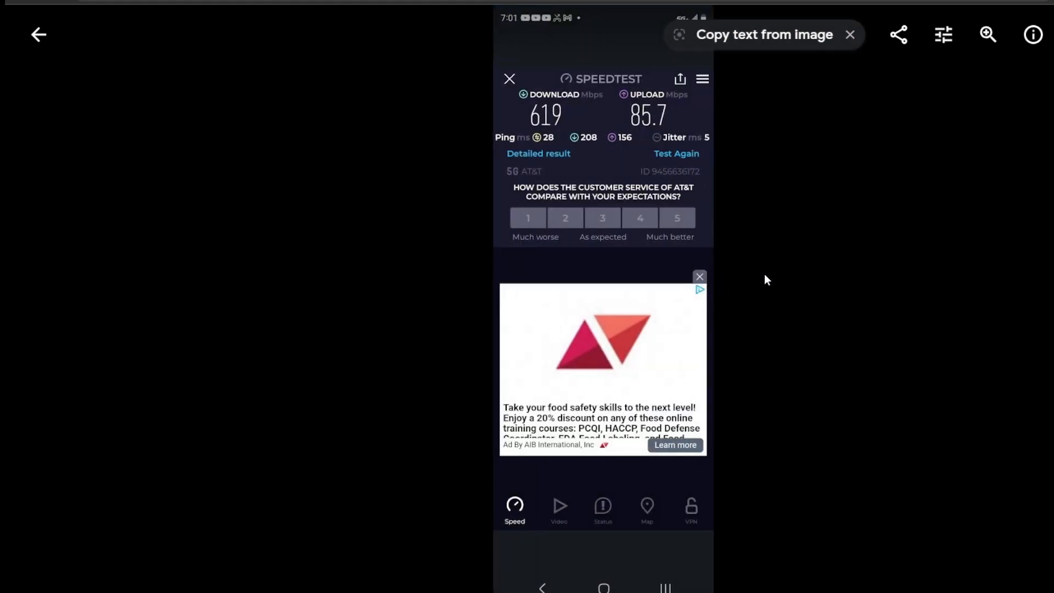
mouse_move(791, 290)
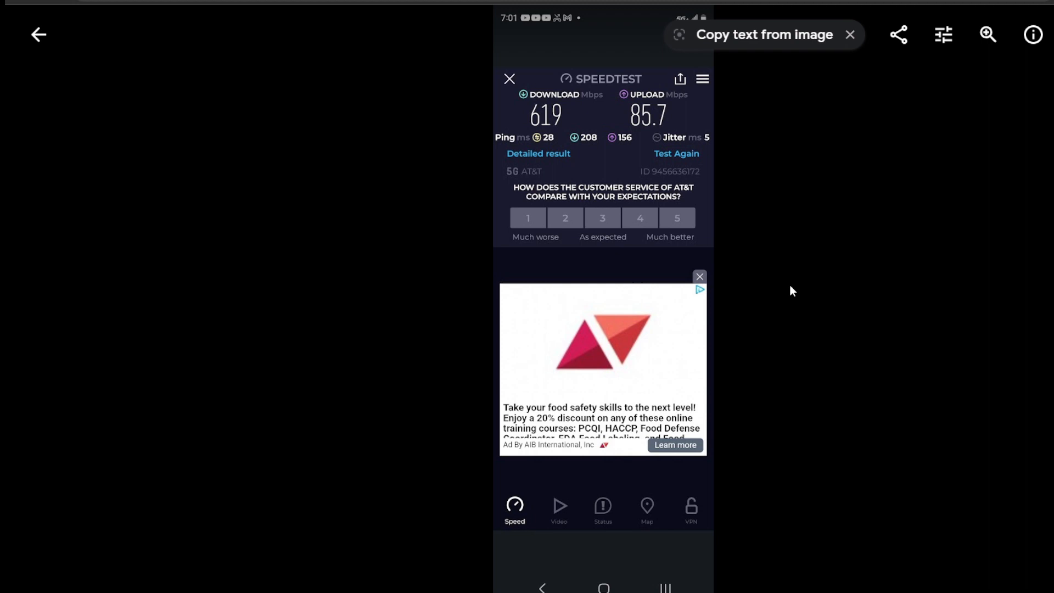